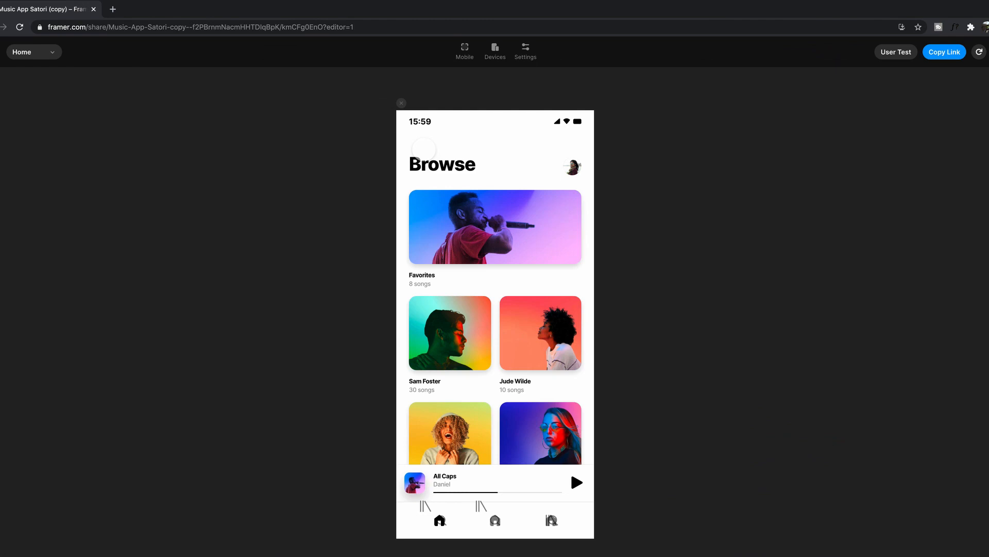
# Open the Favorites card in the Framer music app preview, then move on to Unsplash.
pyautogui.click(494, 227)
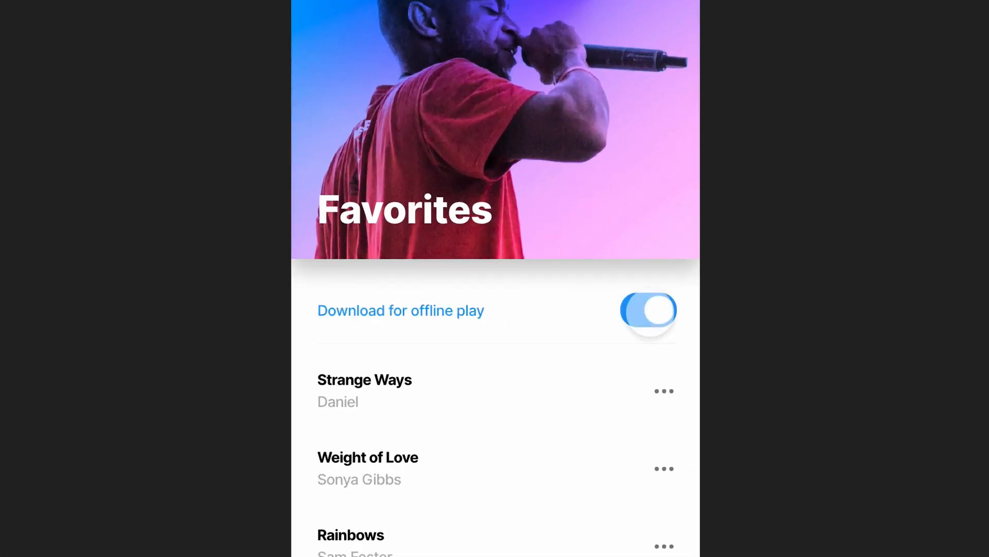
pyautogui.click(648, 309)
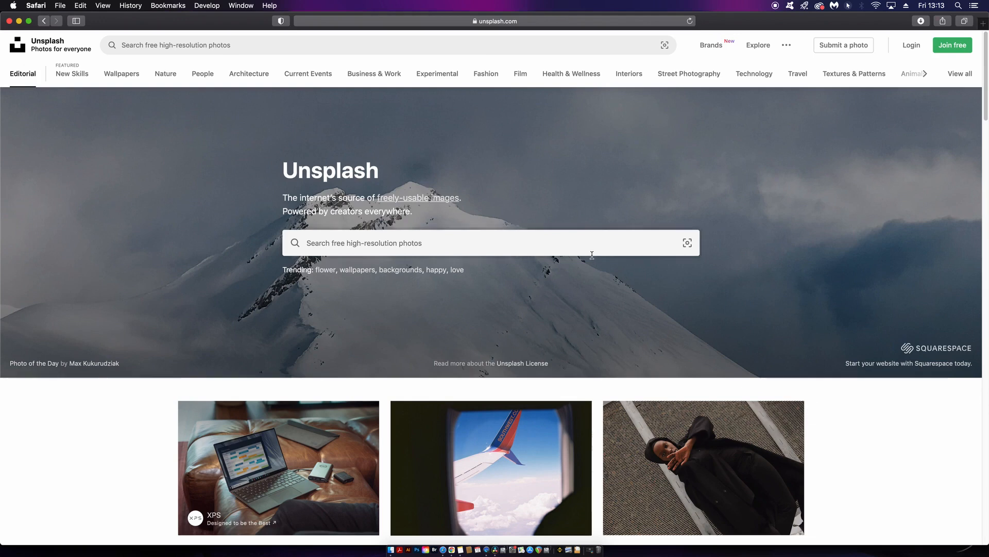
# Search Unsplash for 'person' and scroll through the portrait photo results.
pyautogui.click(477, 242)
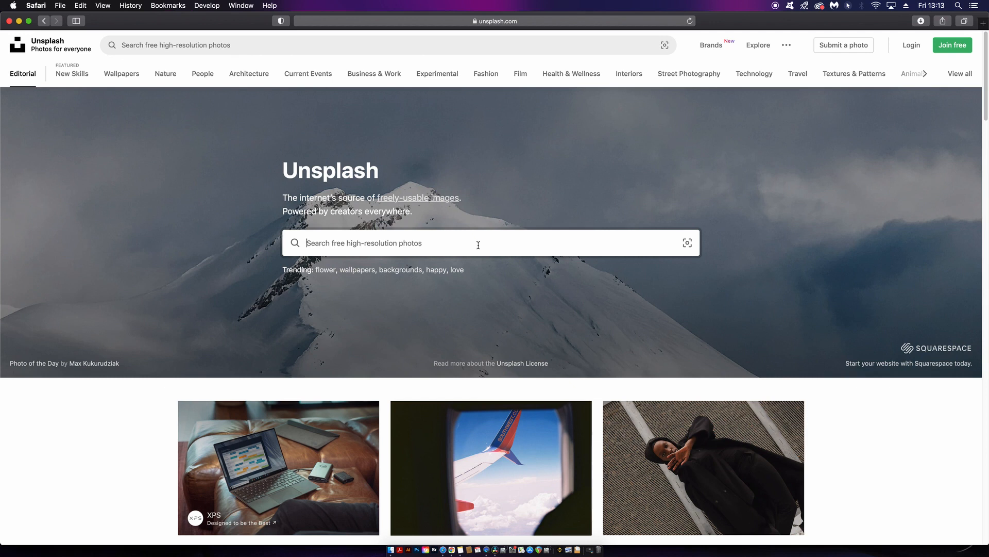
pyautogui.write('perso')
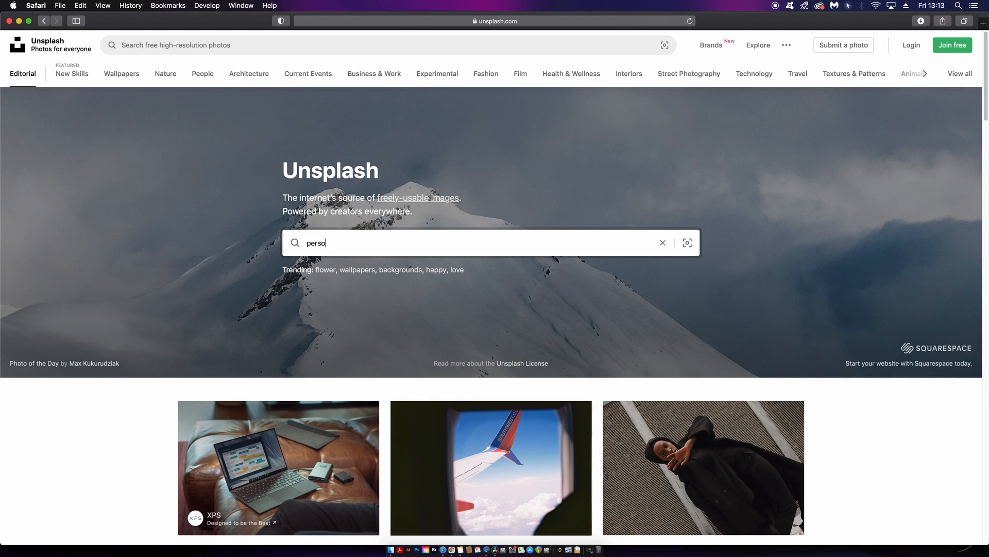
pyautogui.press('Return')
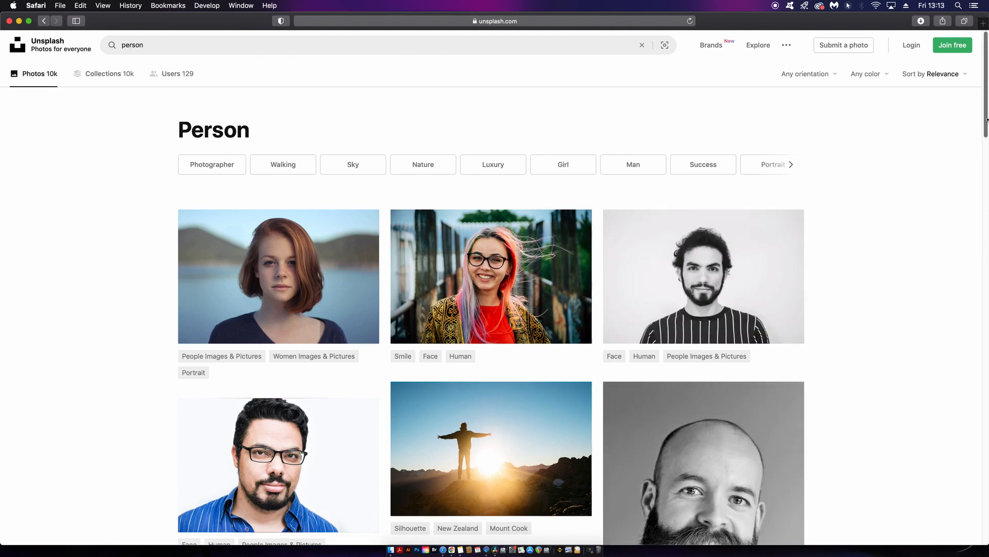
pyautogui.scroll(-3)
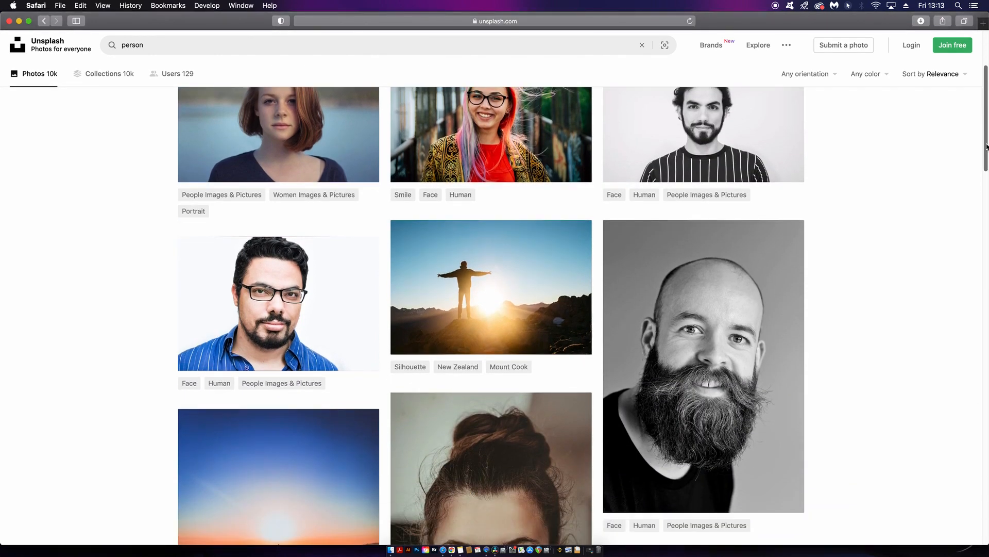
pyautogui.scroll(-3)
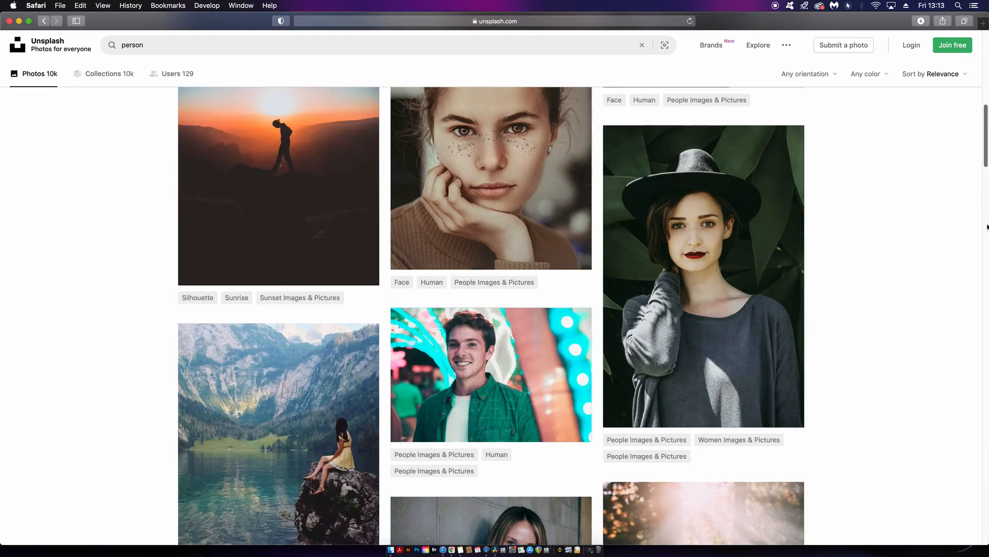
pyautogui.scroll(-3)
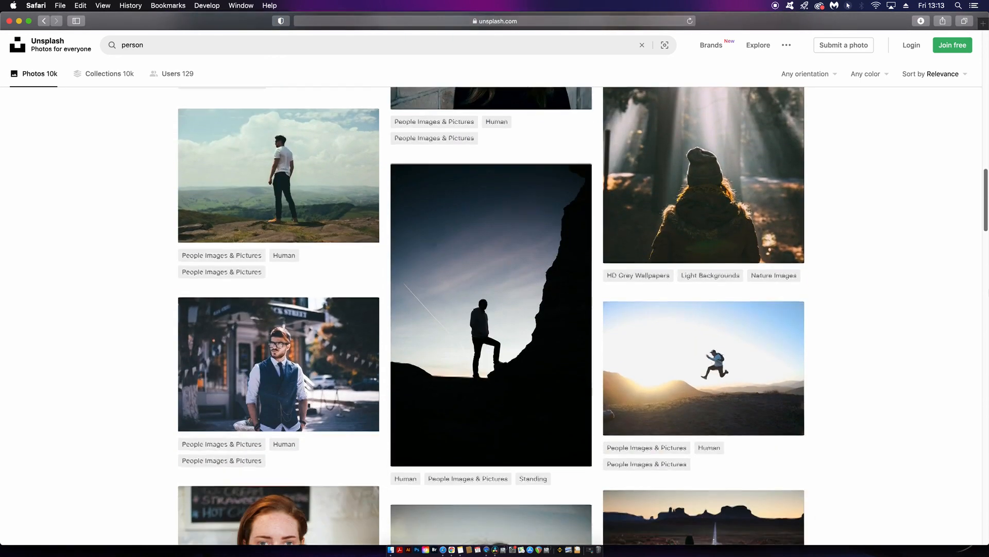
pyautogui.scroll(-3)
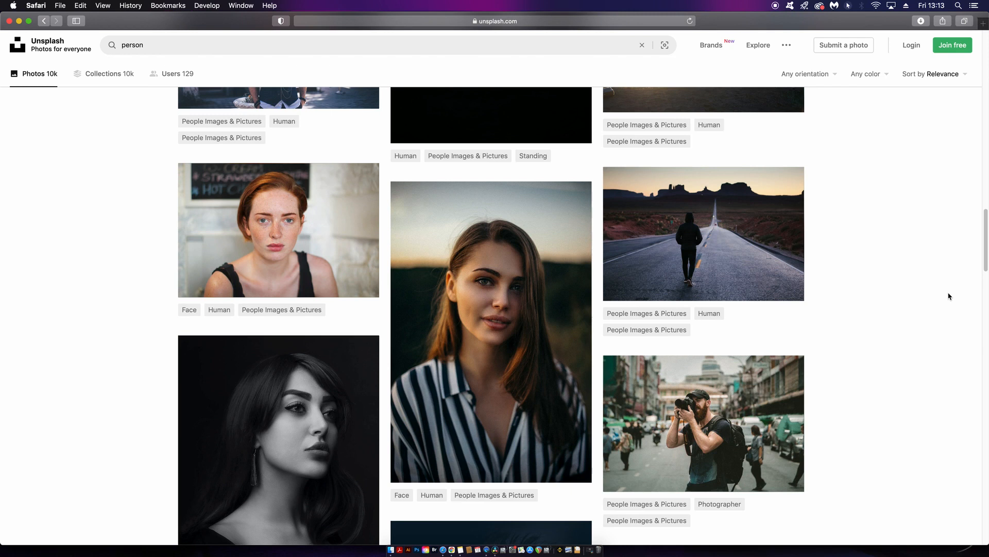
# Search Freepik for 'brush stroke' and filter the results to free vectors.
pyautogui.click(495, 21)
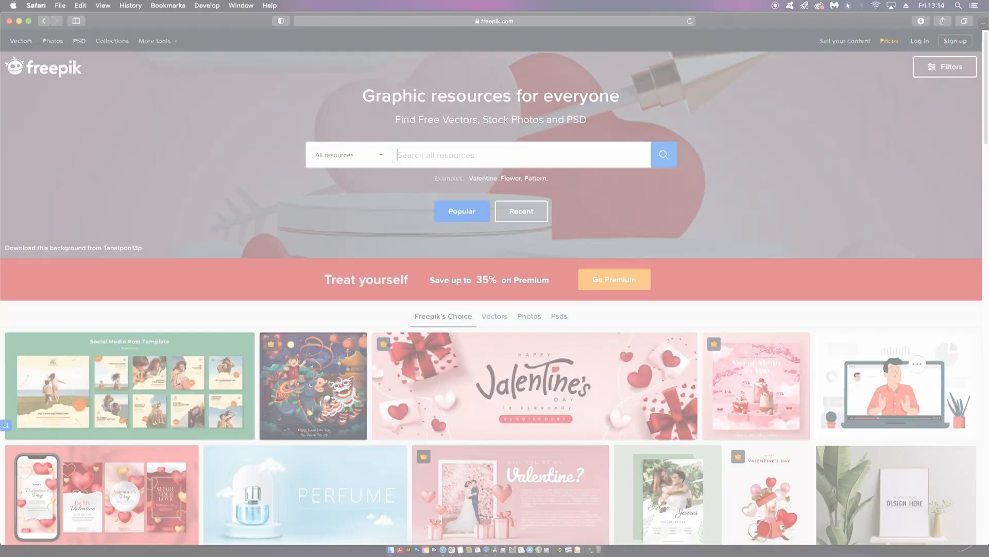
pyautogui.write('brush stroke')
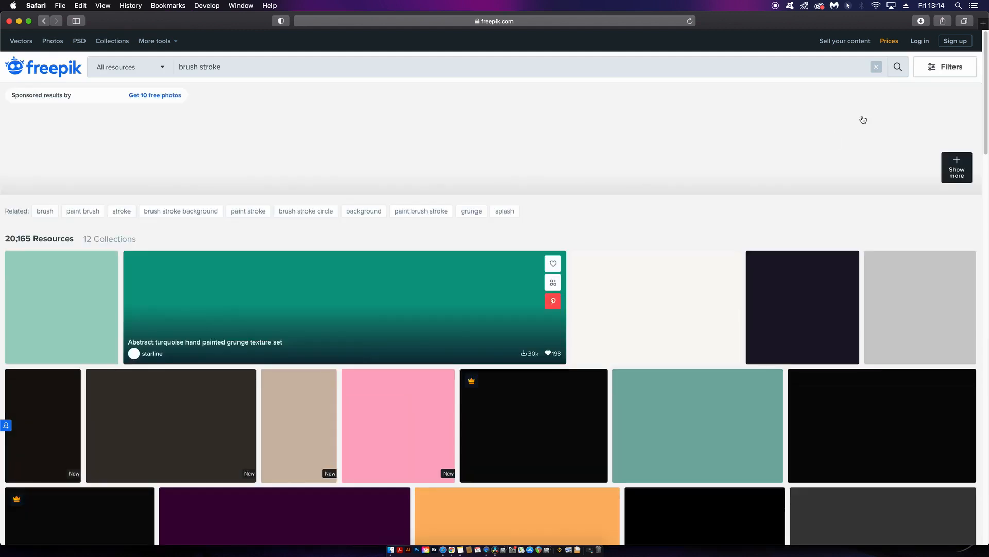
pyautogui.click(897, 66)
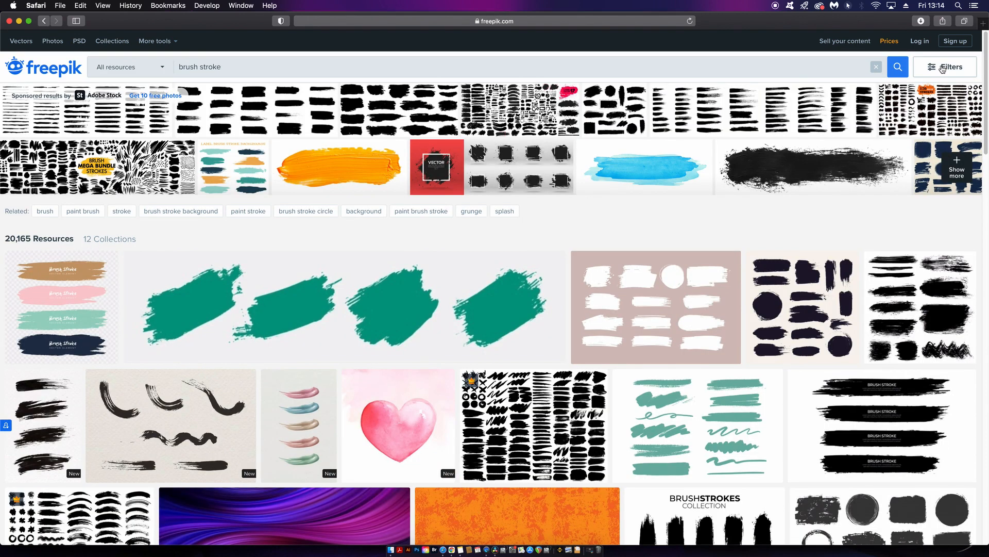
pyautogui.click(946, 67)
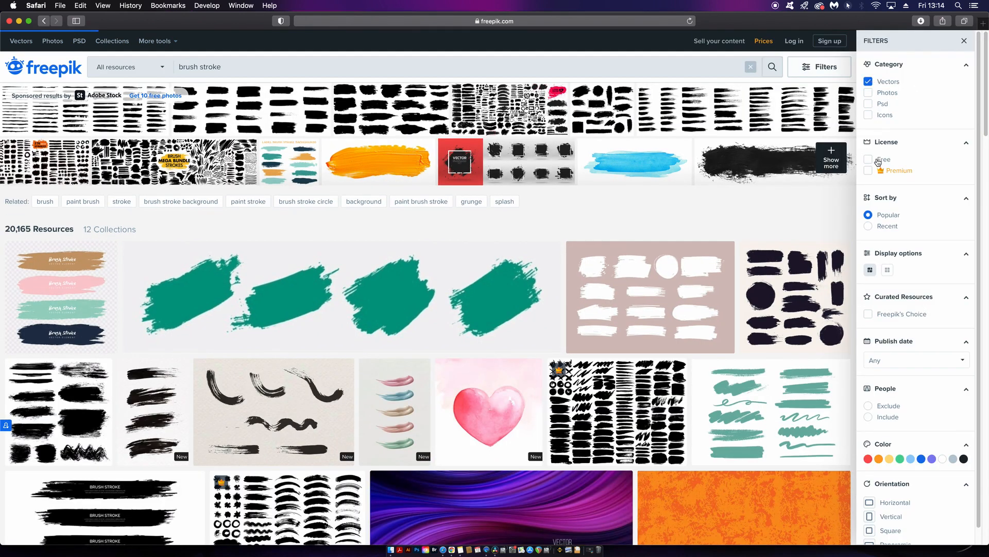
pyautogui.click(869, 159)
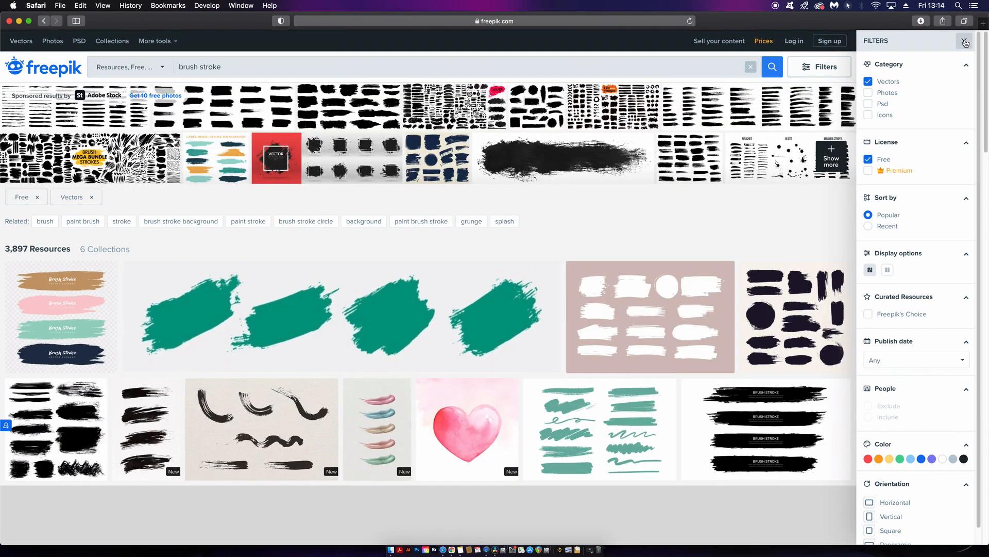
pyautogui.click(964, 42)
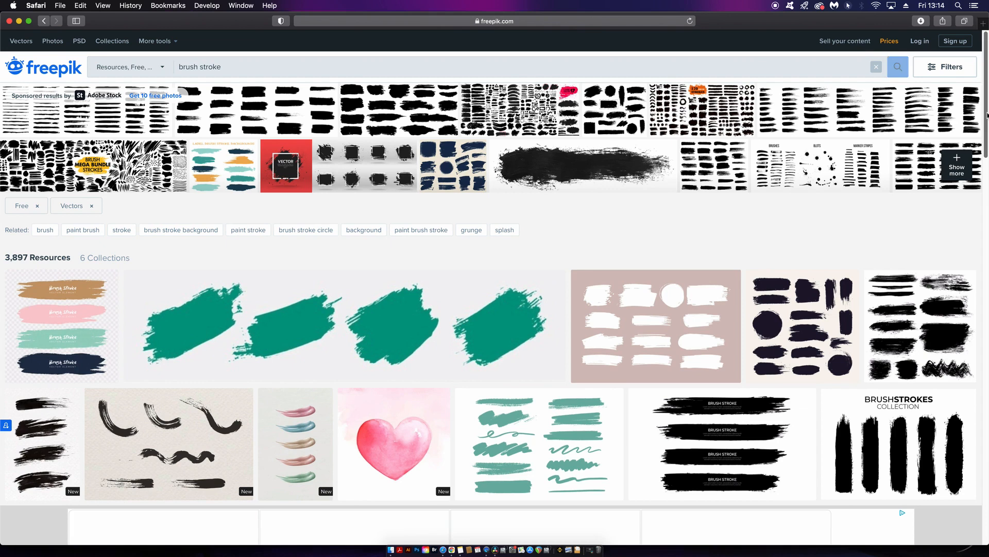
pyautogui.scroll(-3)
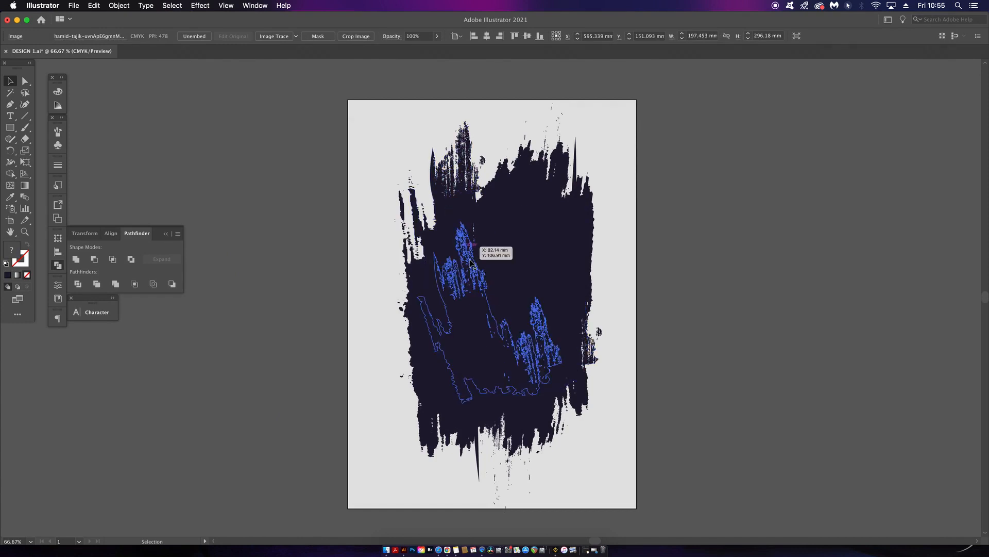
# Select the traced brush-stroke pieces on the grey artboard.
pyautogui.click(309, 110)
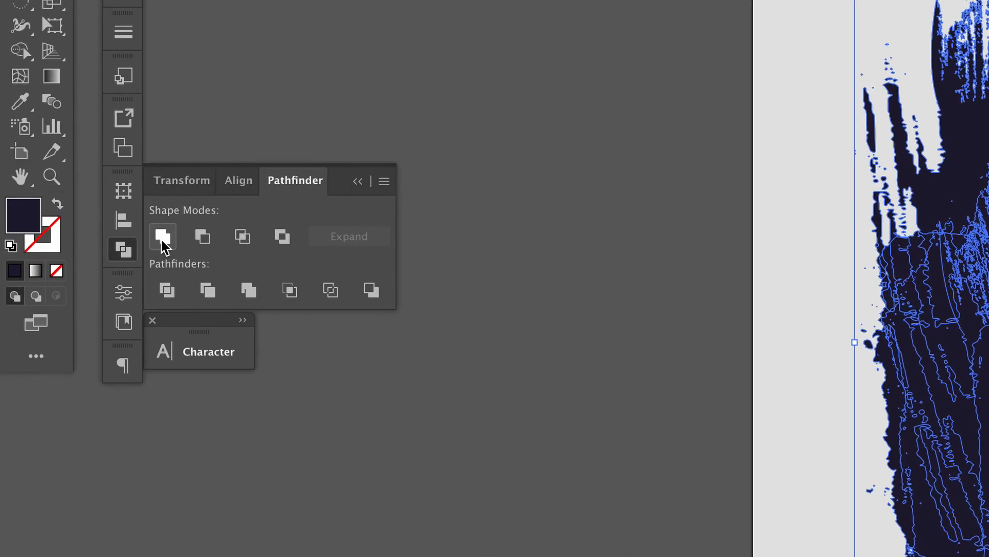
pyautogui.moveTo(829, 306)
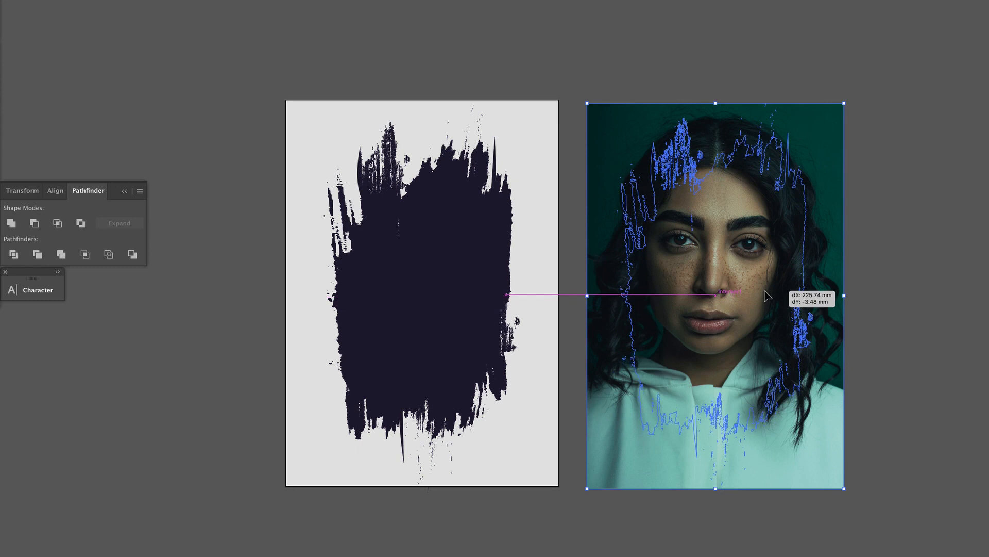
# Place the brush-stroke shape over the portrait photo and apply Make Clipping Mask.
pyautogui.click(133, 5)
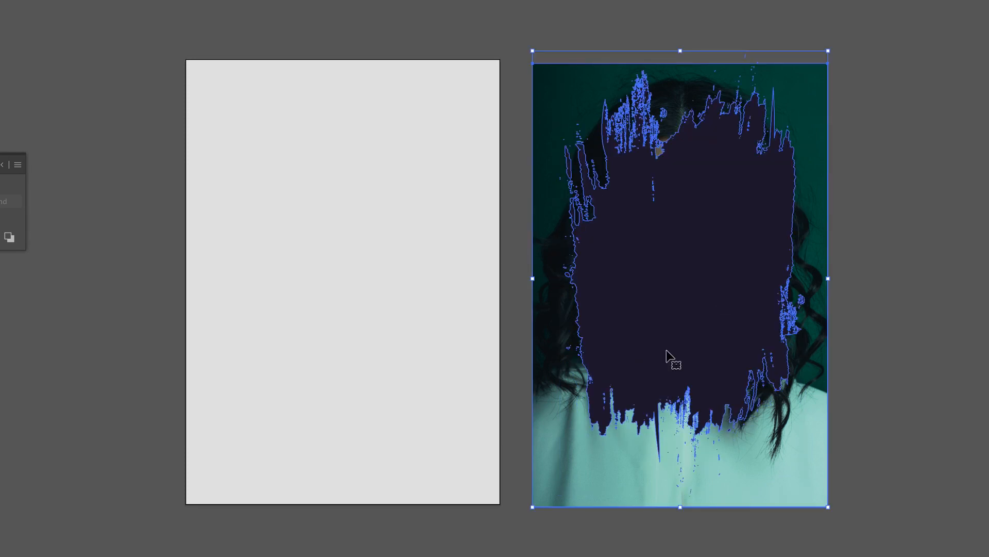
pyautogui.rightClick(672, 357)
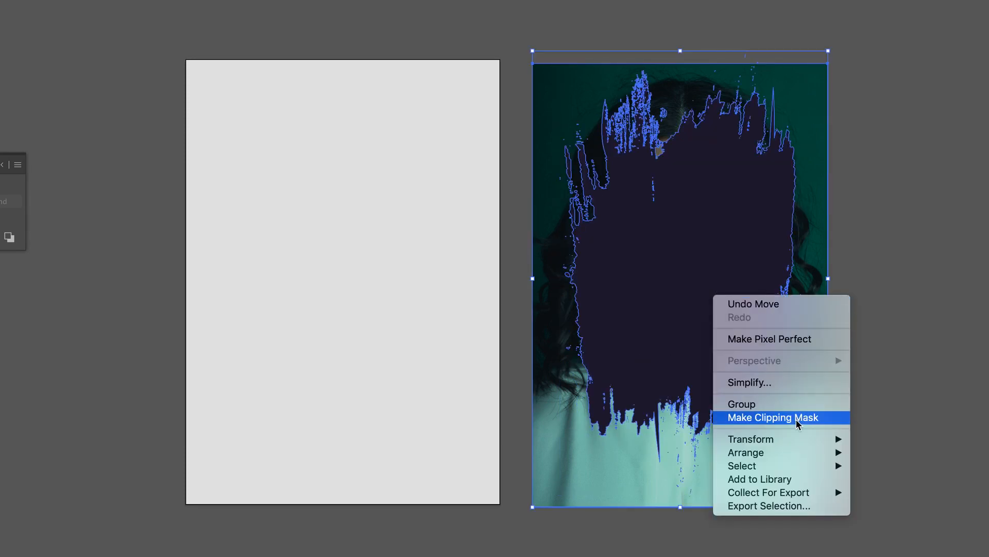
pyautogui.click(773, 417)
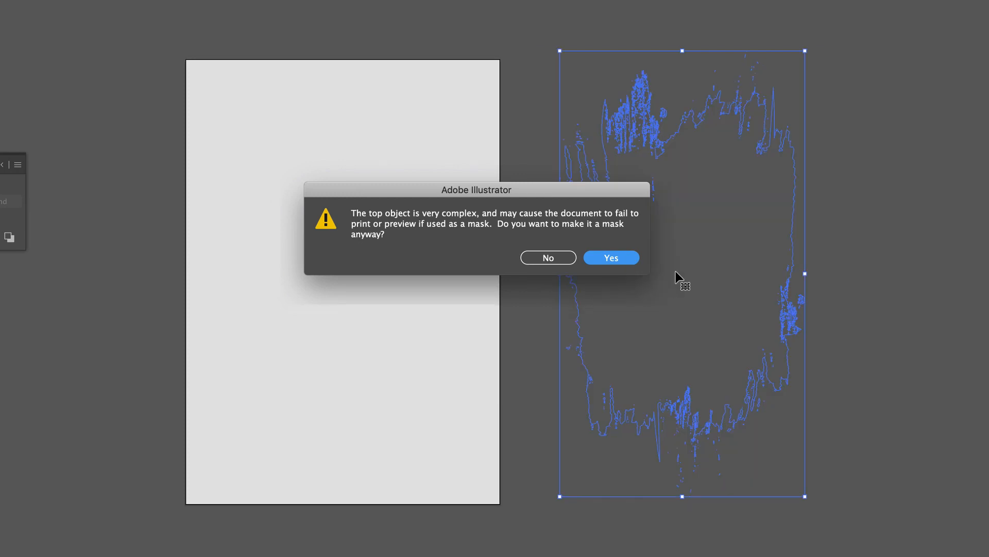
pyautogui.click(610, 258)
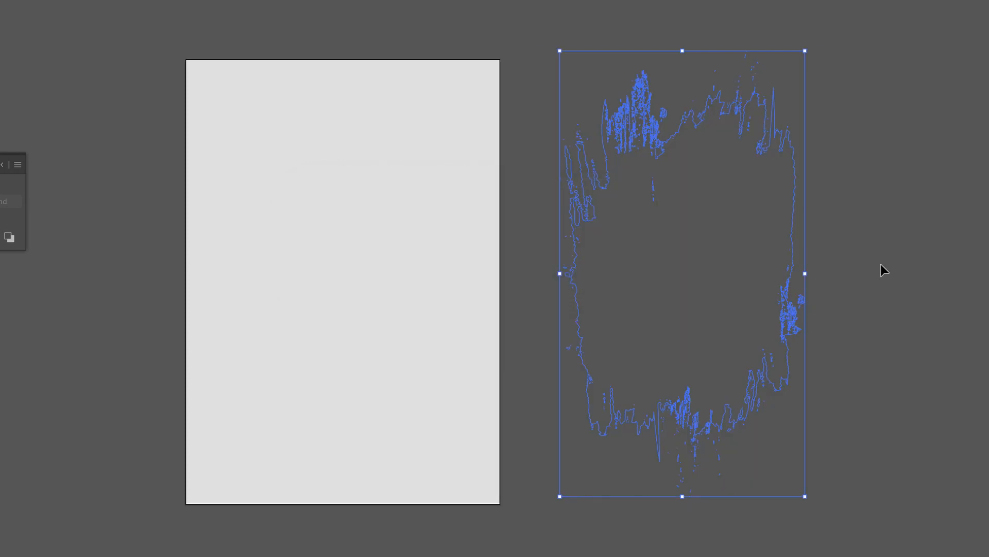
pyautogui.moveTo(886, 265)
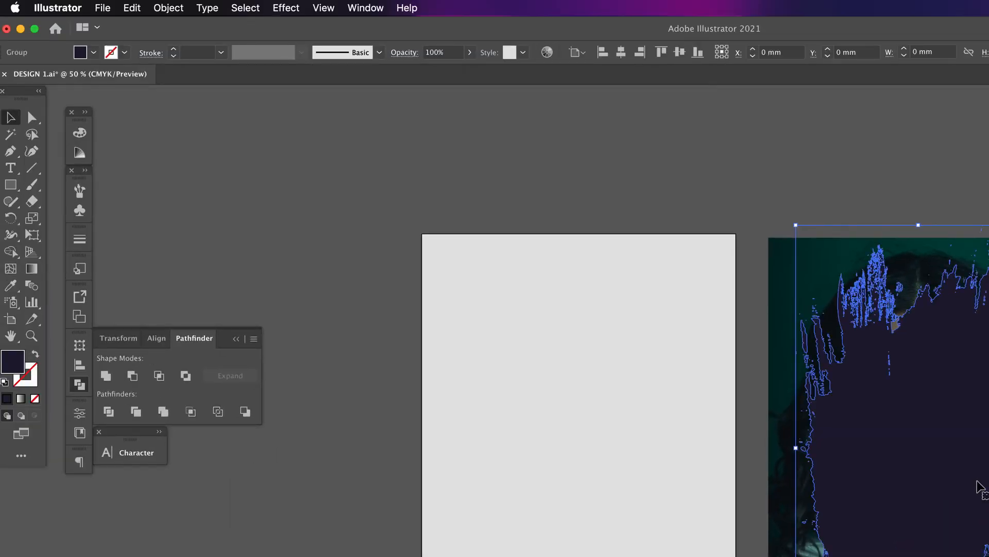
# Make the stroke a compound path, then apply Make Clipping Mask and confirm Yes.
pyautogui.click(168, 8)
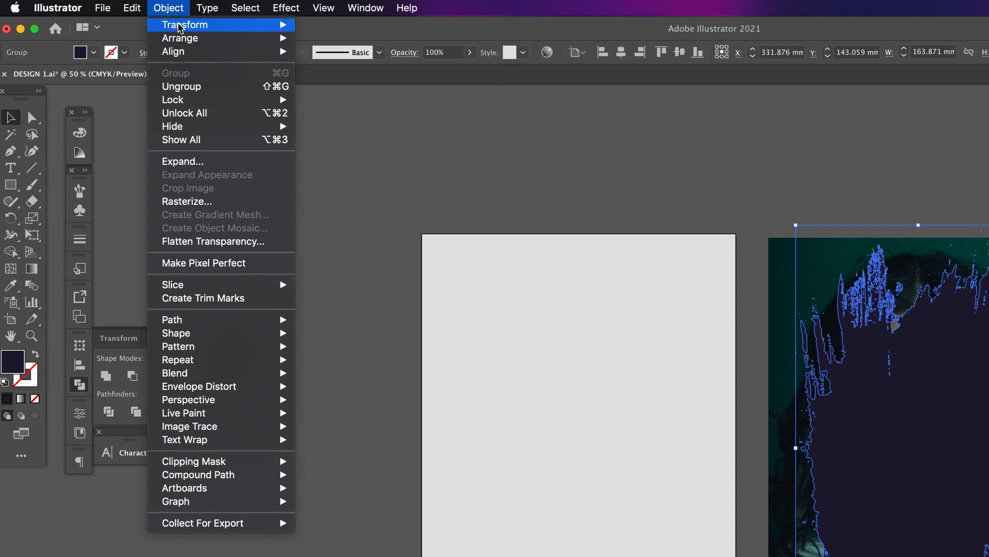
pyautogui.moveTo(197, 474)
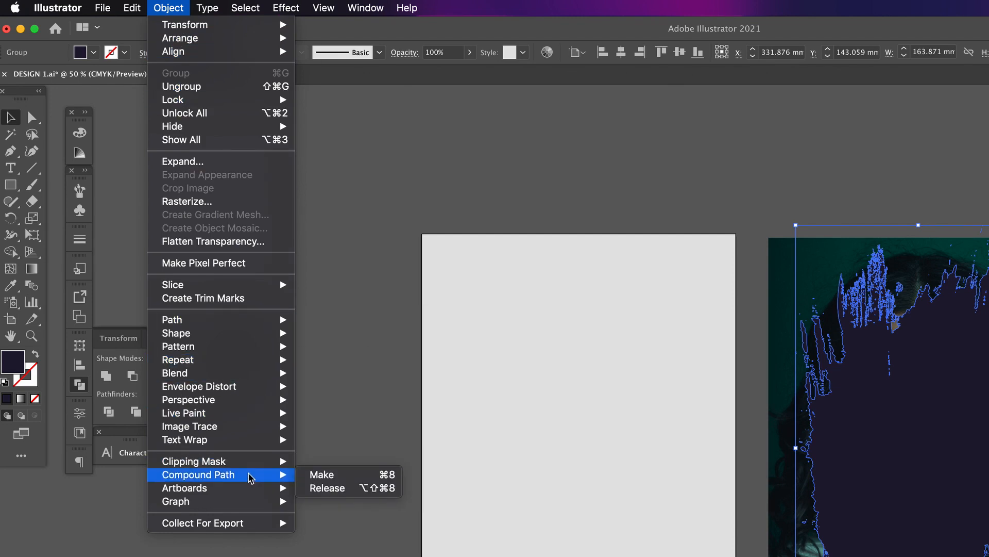
pyautogui.moveTo(344, 478)
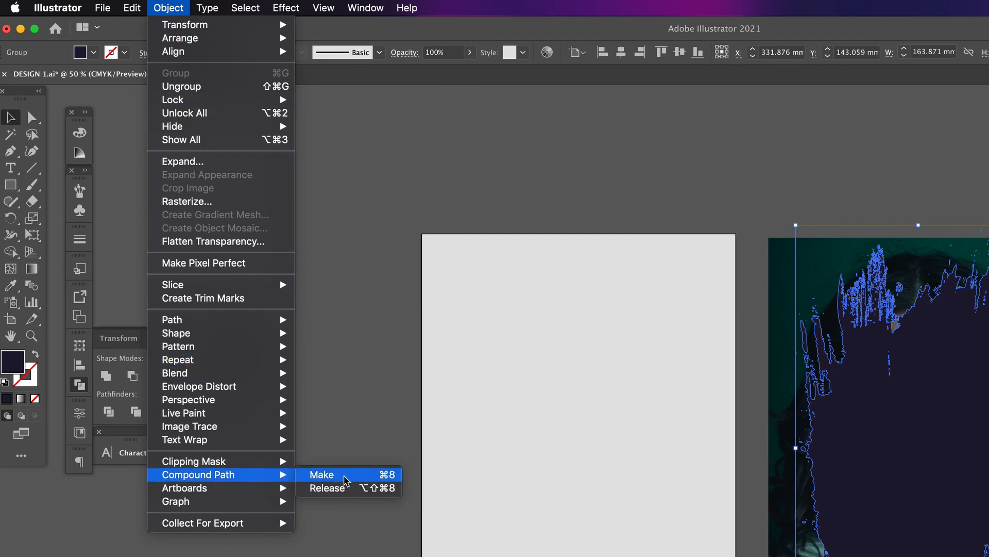
pyautogui.click(322, 474)
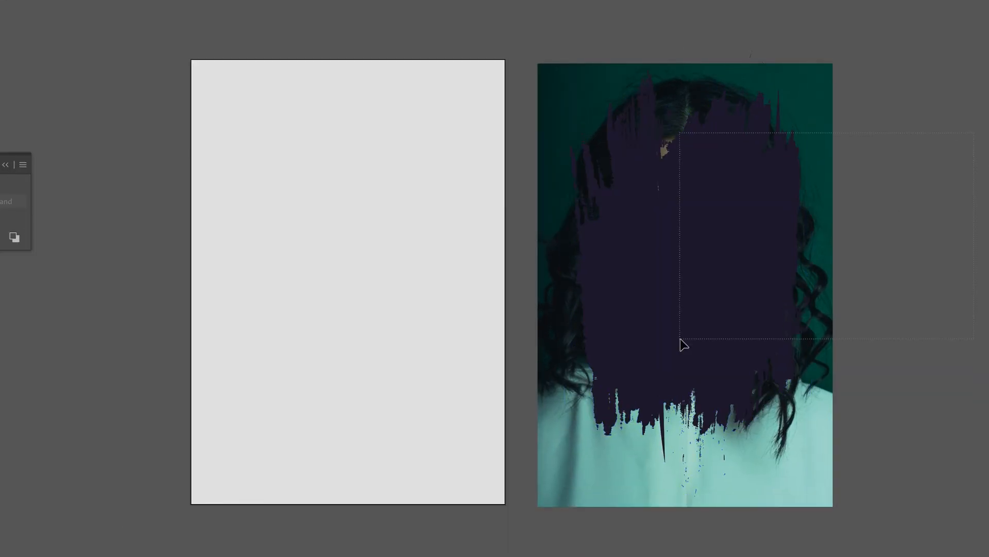
pyautogui.rightClick(685, 345)
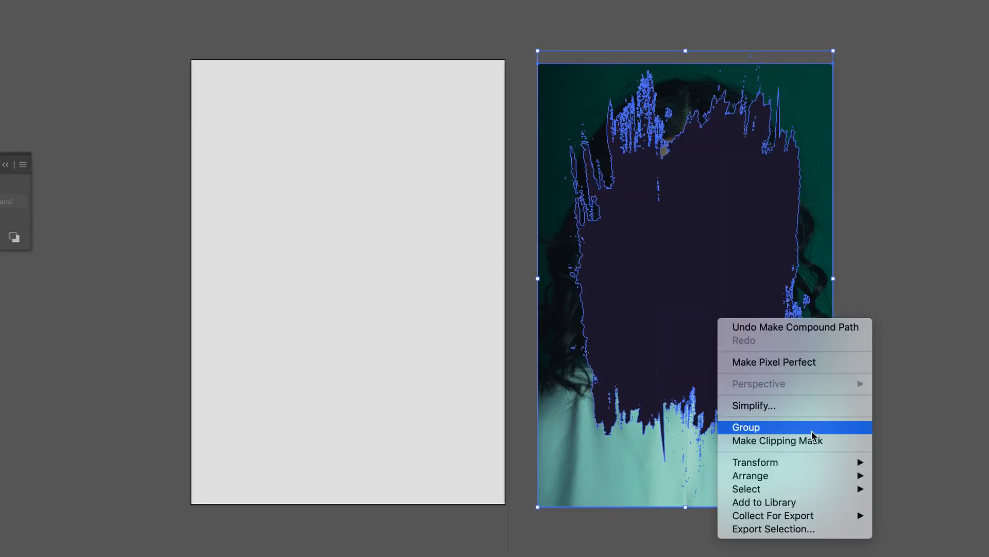
pyautogui.click(776, 440)
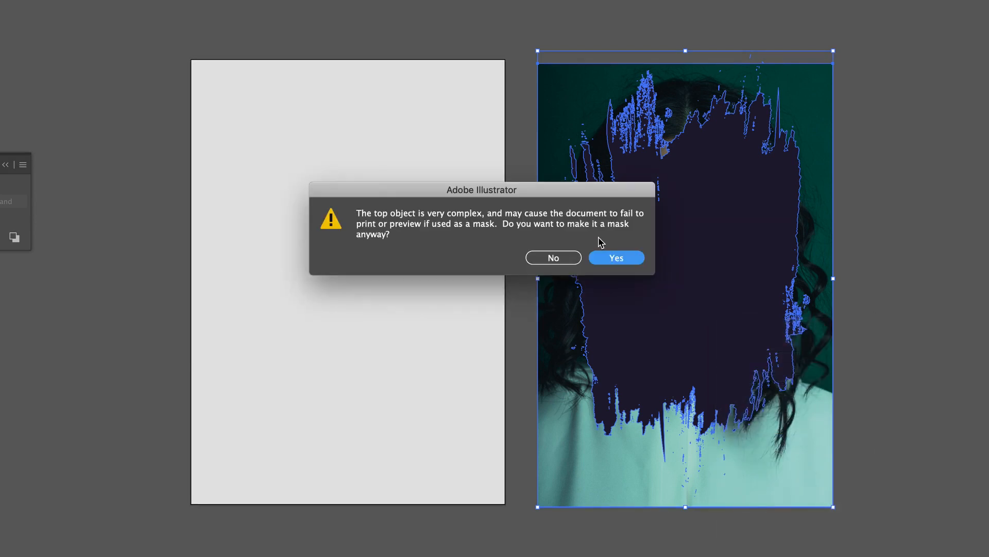
pyautogui.click(615, 258)
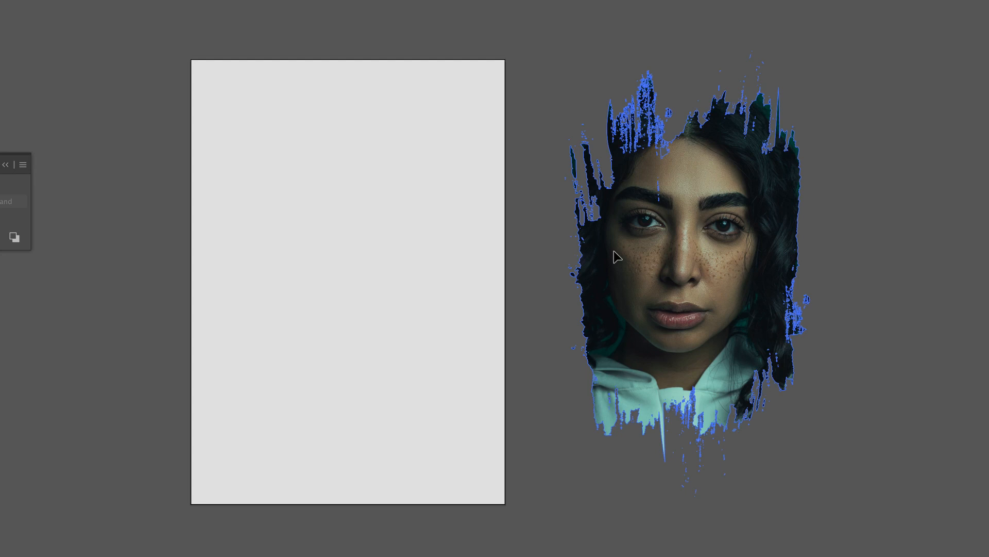
pyautogui.moveTo(572, 256)
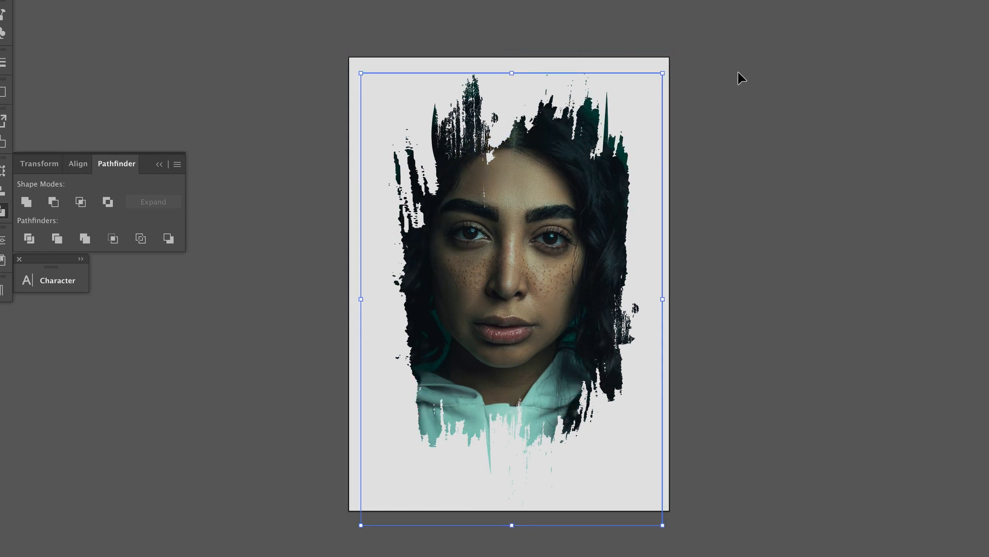
pyautogui.moveTo(747, 80)
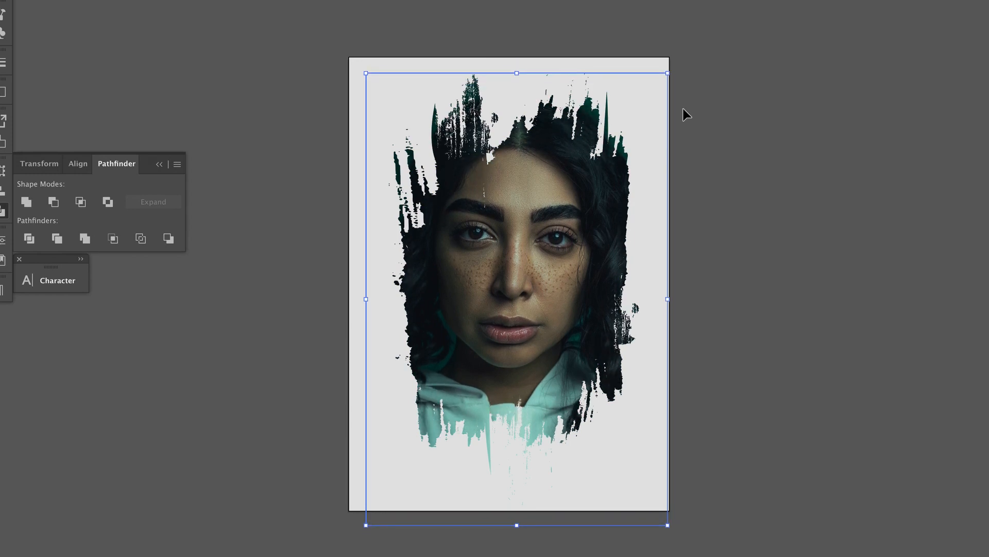
pyautogui.moveTo(767, 175)
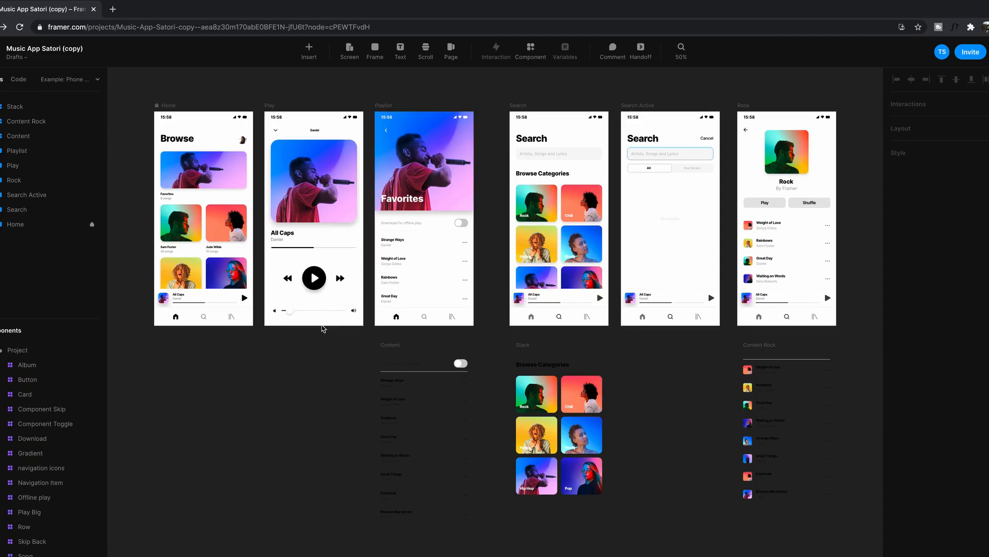
pyautogui.moveTo(291, 371)
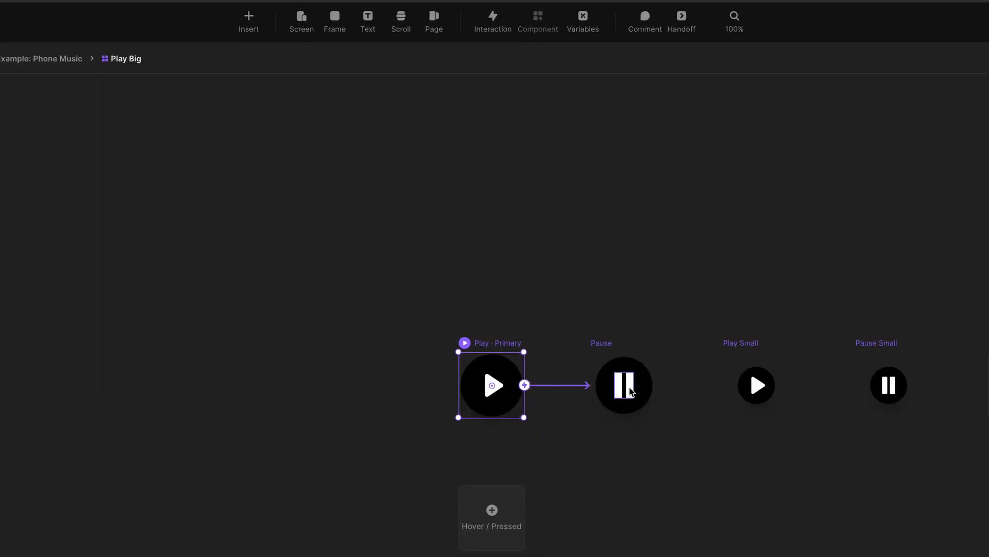
pyautogui.click(491, 385)
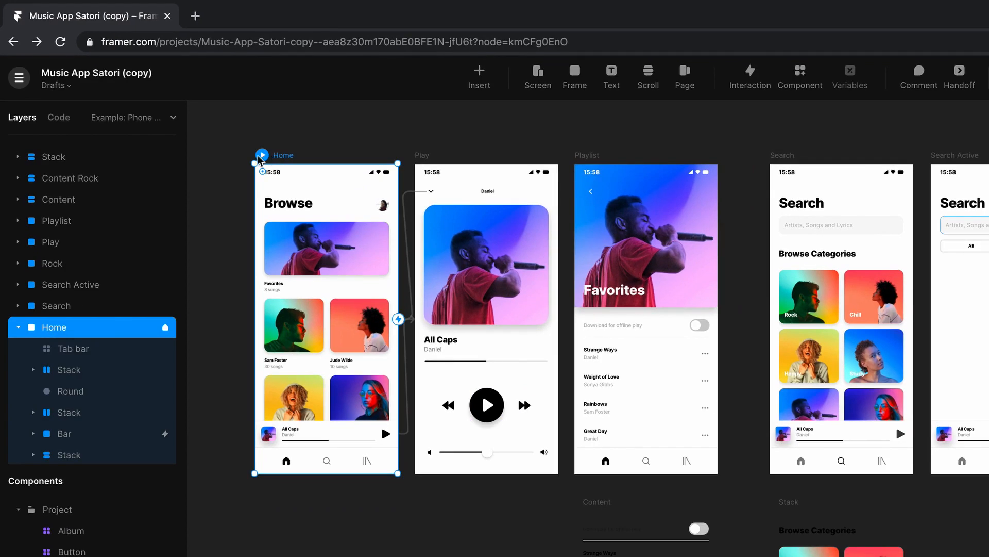
pyautogui.click(262, 155)
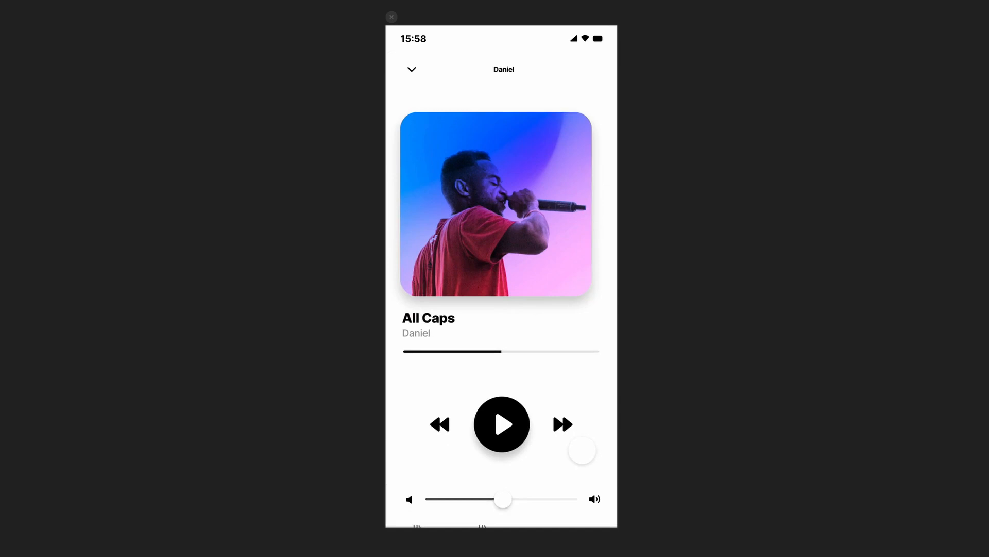
# Play All Caps, then toggle Favorites' offline download on and off and return to Browse.
pyautogui.click(501, 424)
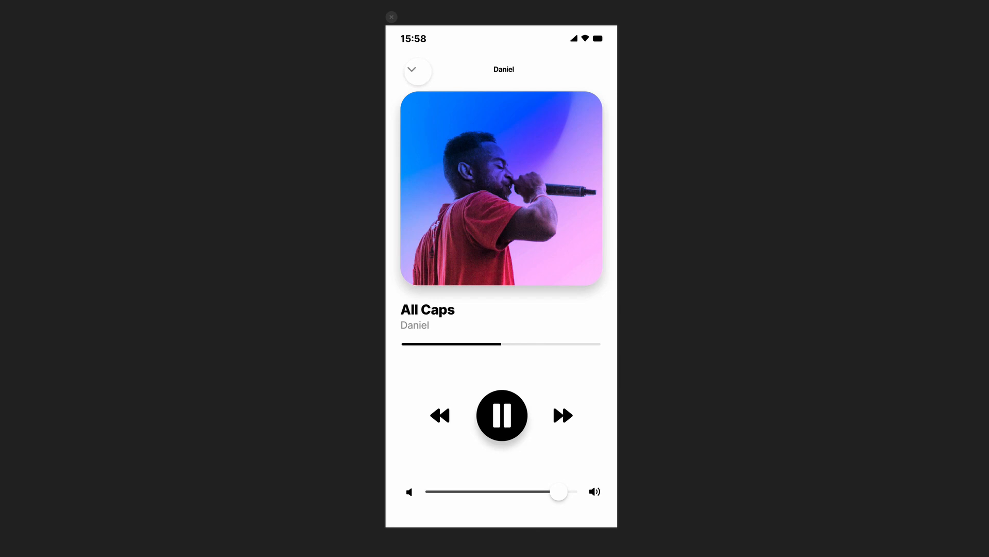
pyautogui.click(417, 70)
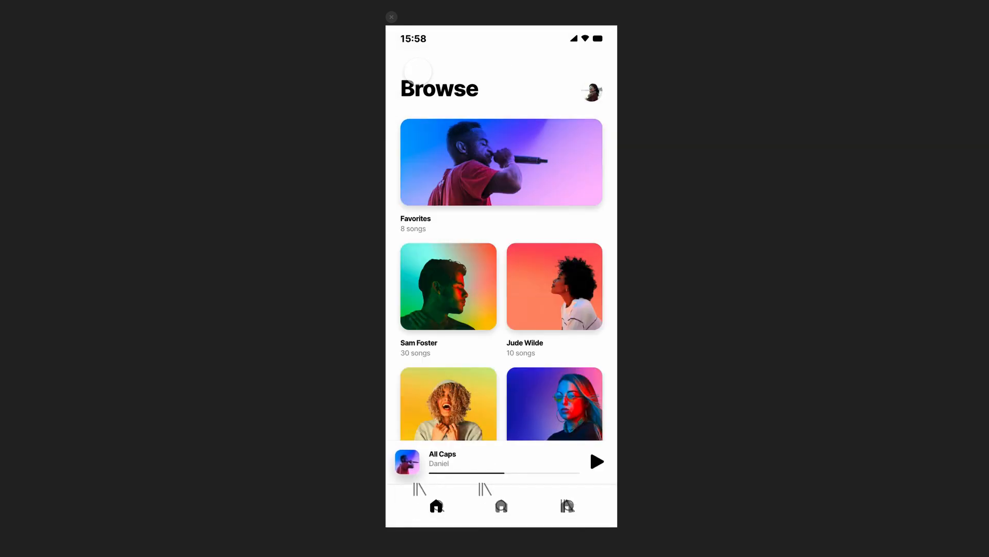
pyautogui.click(500, 161)
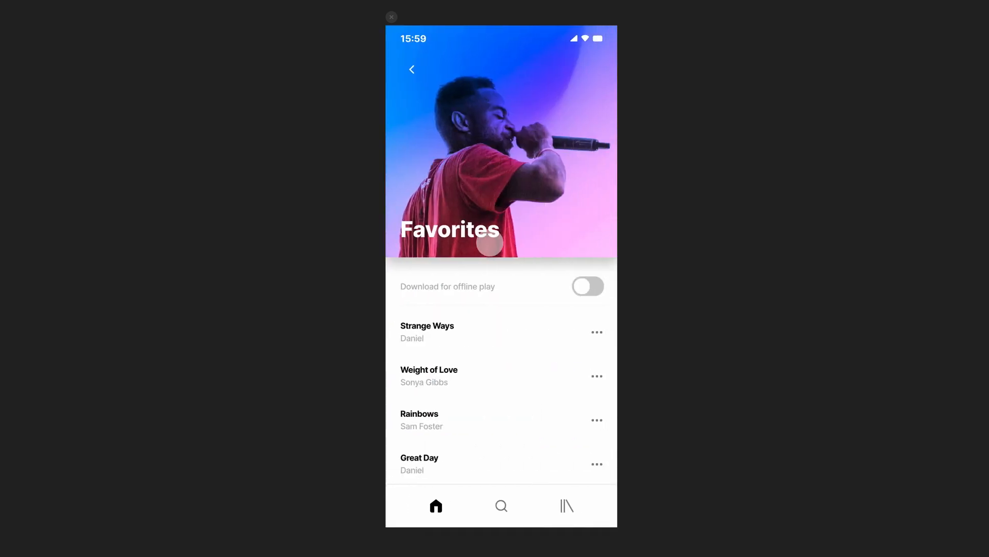
pyautogui.click(588, 286)
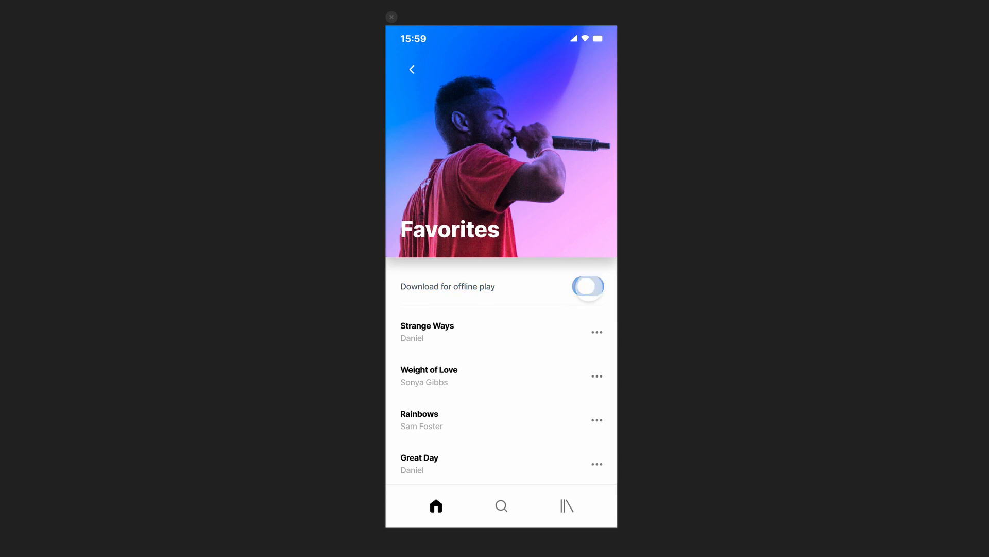
pyautogui.click(587, 286)
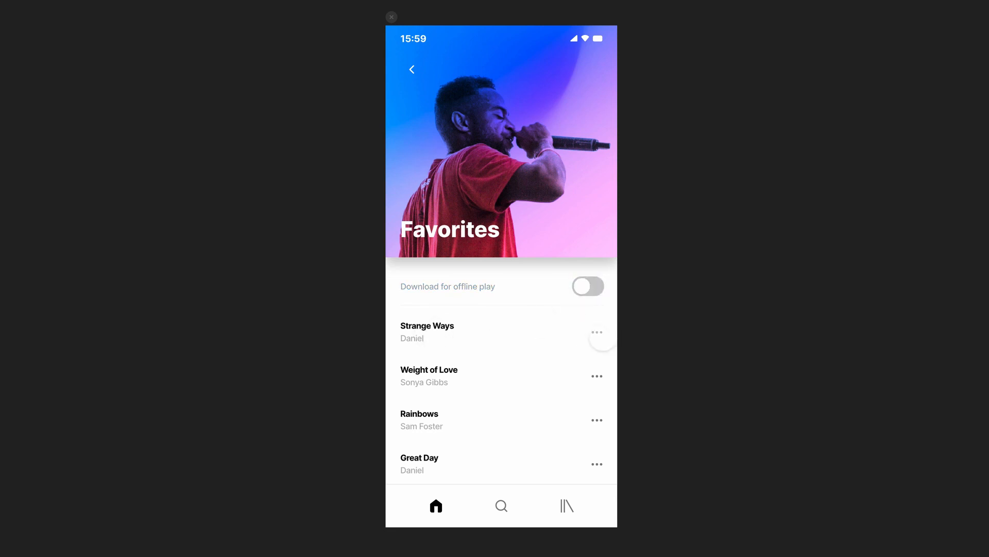
pyautogui.click(412, 70)
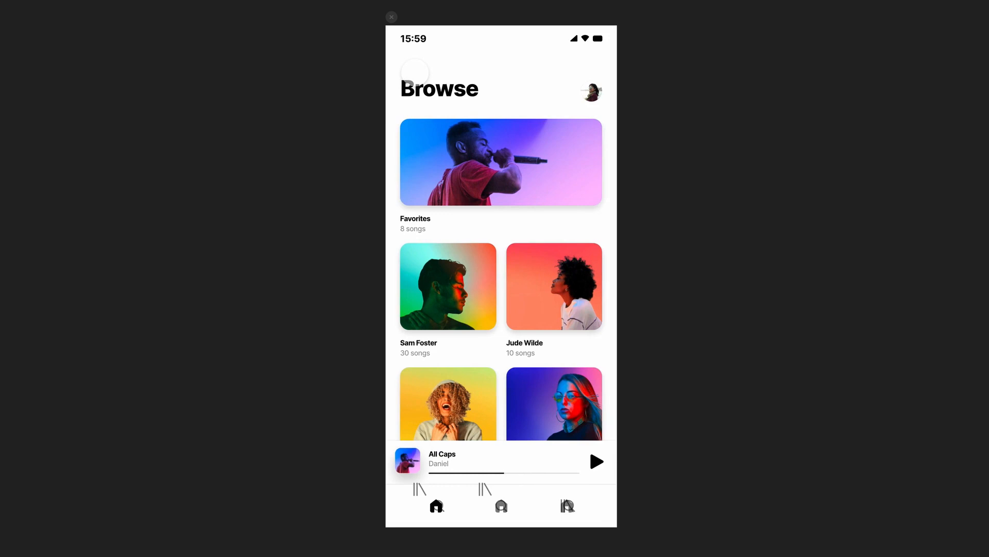